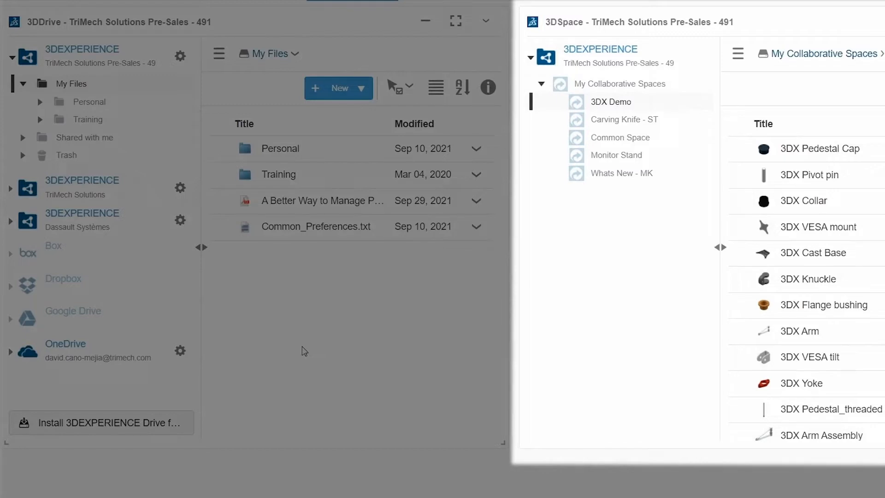
{"action": "mouse_move", "coordinate": [600, 298]}
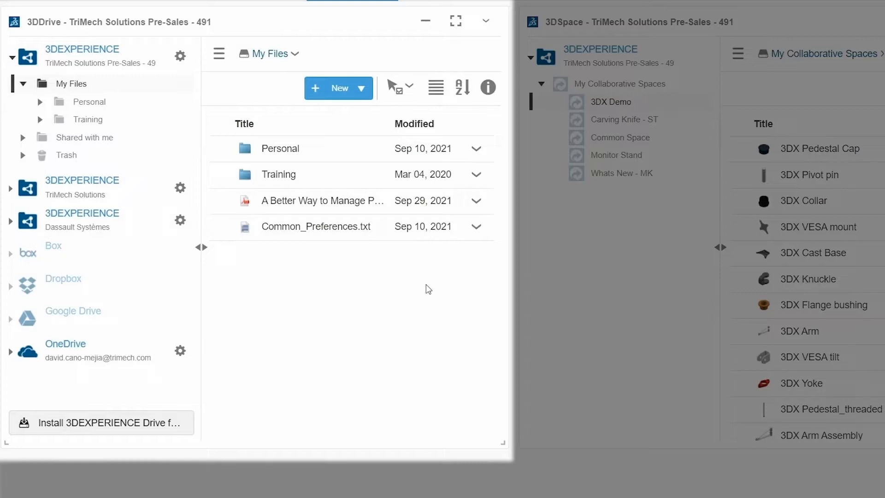
{"action": "mouse_move", "coordinate": [430, 281]}
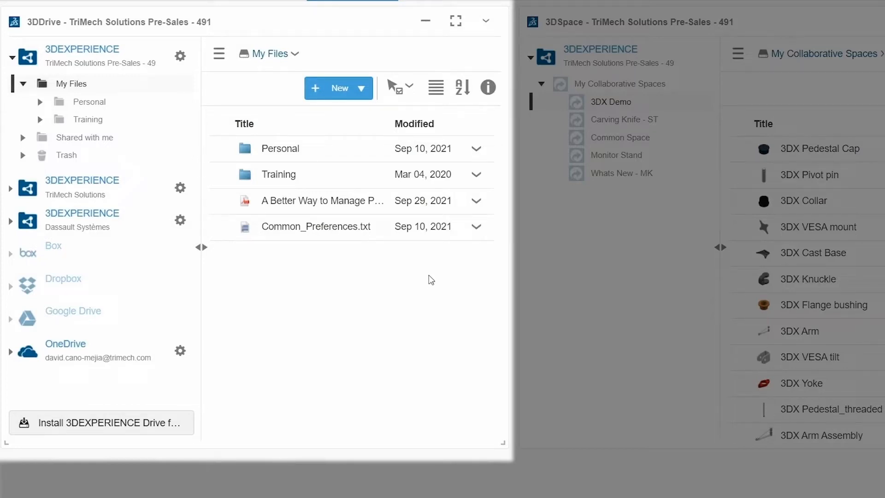
{"action": "mouse_move", "coordinate": [456, 21]}
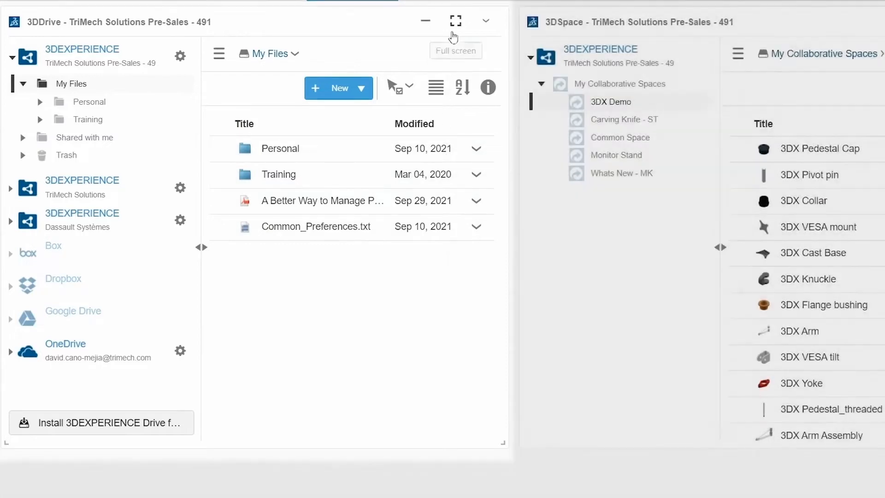
Expand 3DDrive to full screen so My Files shows size, type and creator columns.
{"action": "left_click", "coordinate": [455, 21]}
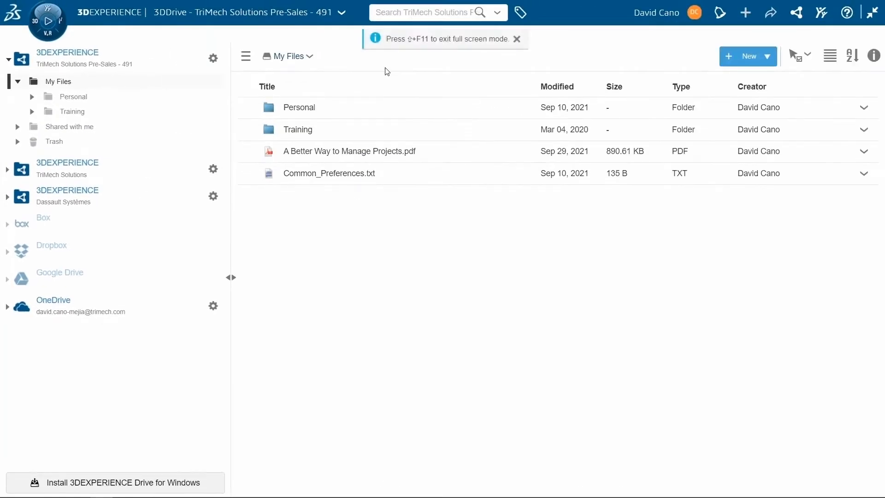
{"action": "left_click", "coordinate": [516, 39]}
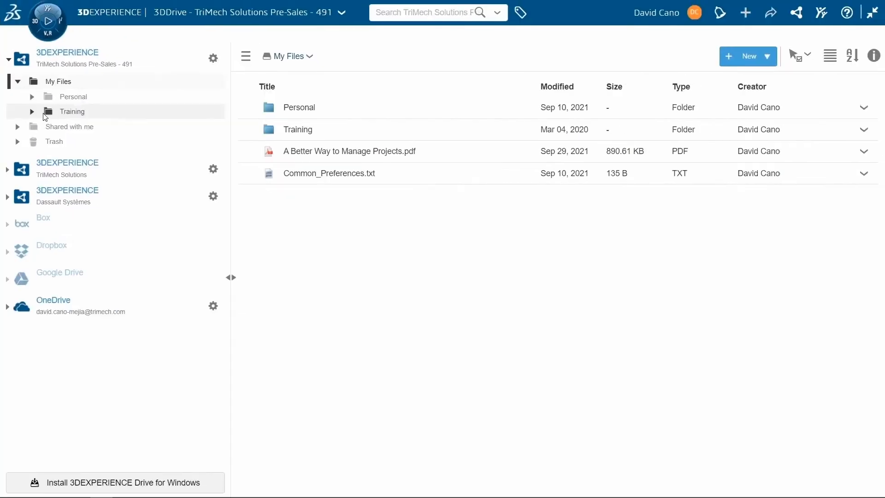
{"action": "mouse_move", "coordinate": [76, 126]}
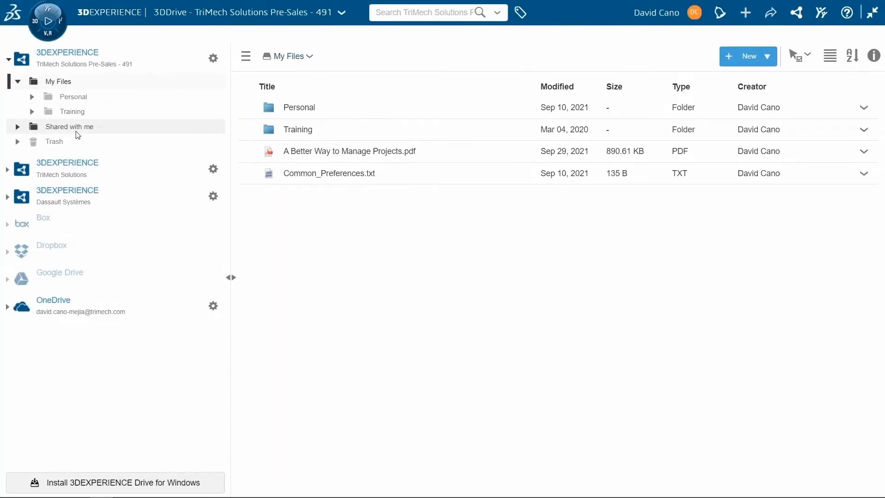
{"action": "mouse_move", "coordinate": [70, 126]}
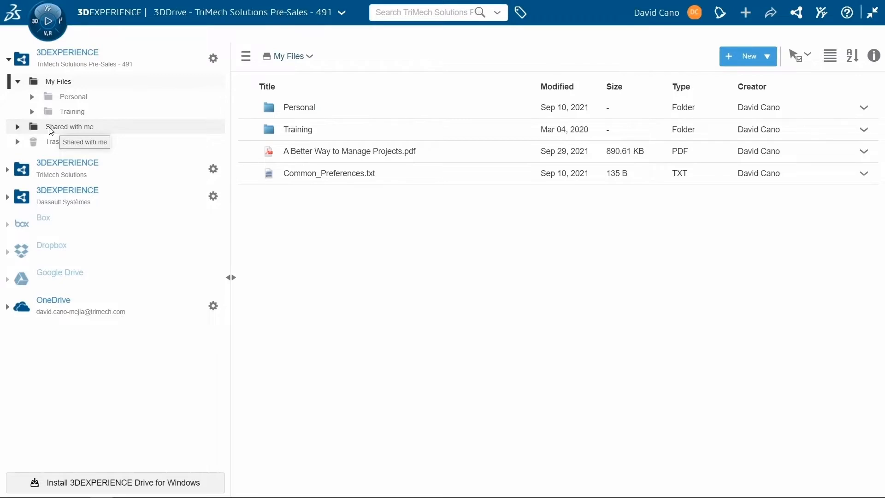
{"action": "mouse_move", "coordinate": [150, 145]}
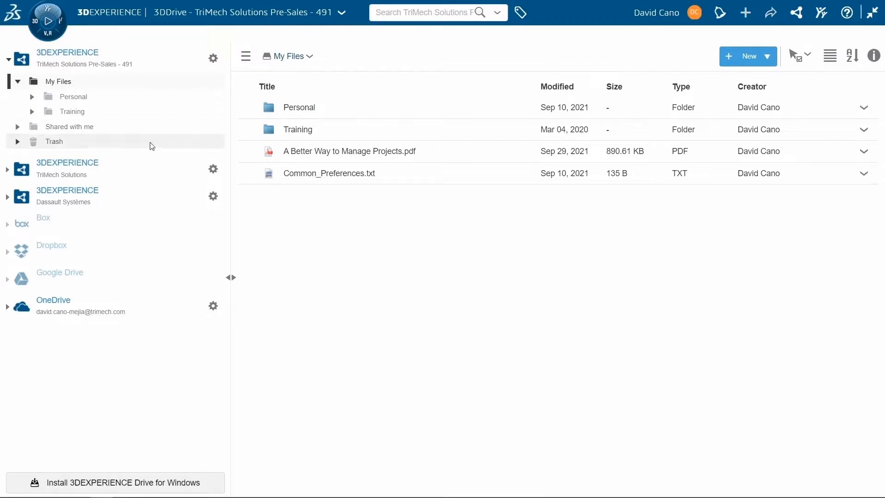
{"action": "mouse_move", "coordinate": [399, 207]}
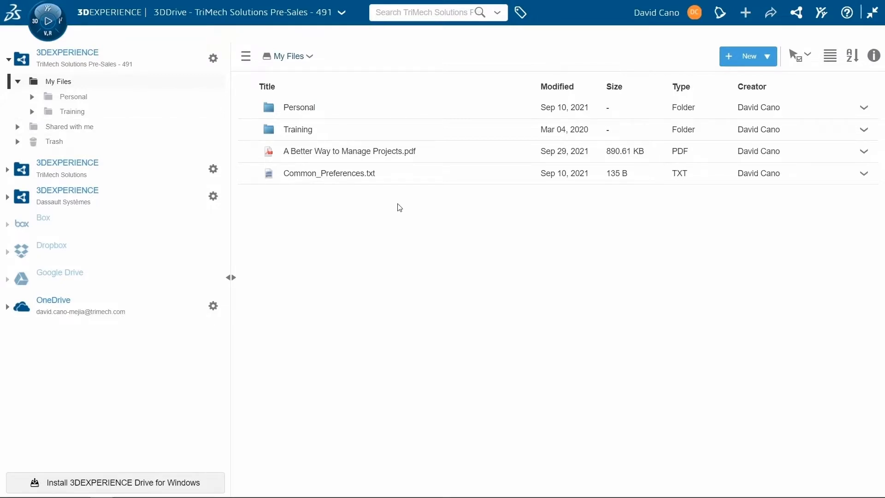
Create folder 'To Share' described as storage for files meant for sharing, then open it.
{"action": "left_click", "coordinate": [748, 56]}
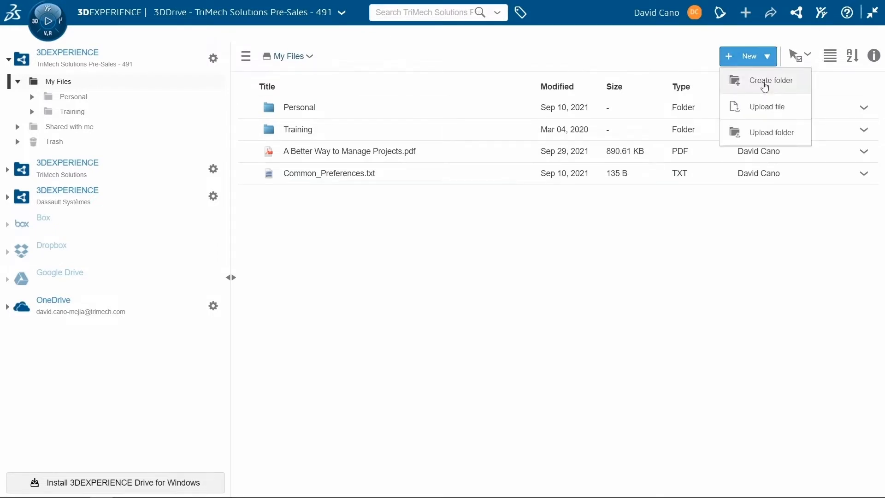
{"action": "left_click", "coordinate": [770, 80]}
{"action": "type", "text": "S"}
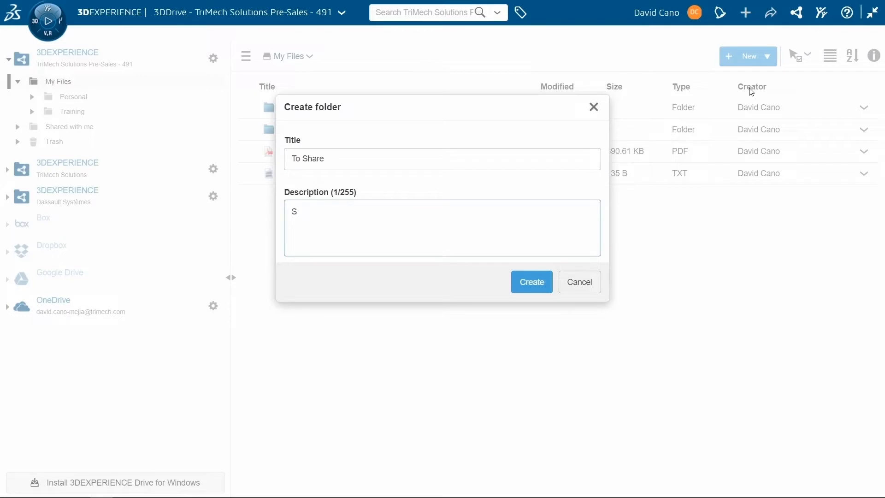
{"action": "type", "text": "torage for files meant for sharing"}
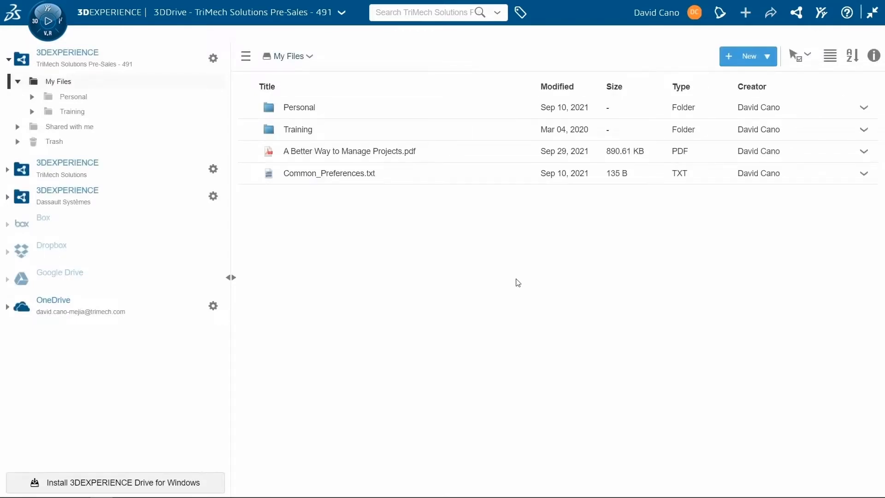
{"action": "left_click", "coordinate": [748, 55]}
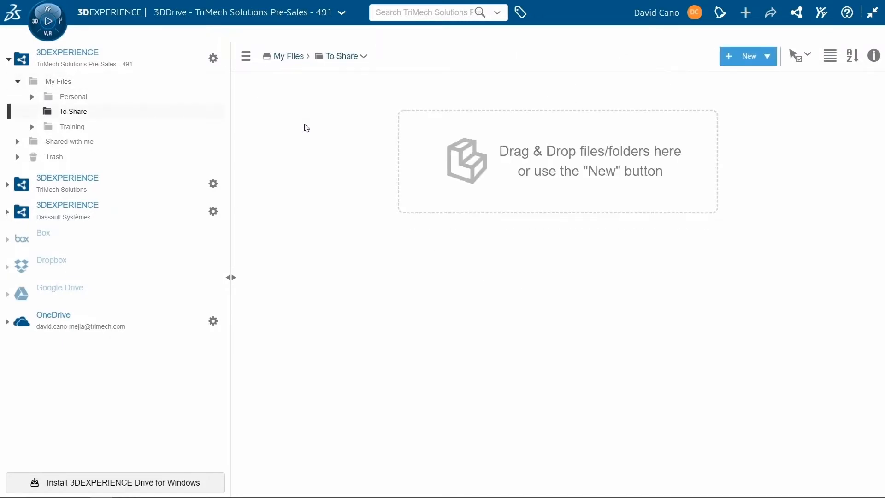
Upload the Spring_&.SLDPRT part file into the To Share folder.
{"action": "left_click", "coordinate": [747, 56]}
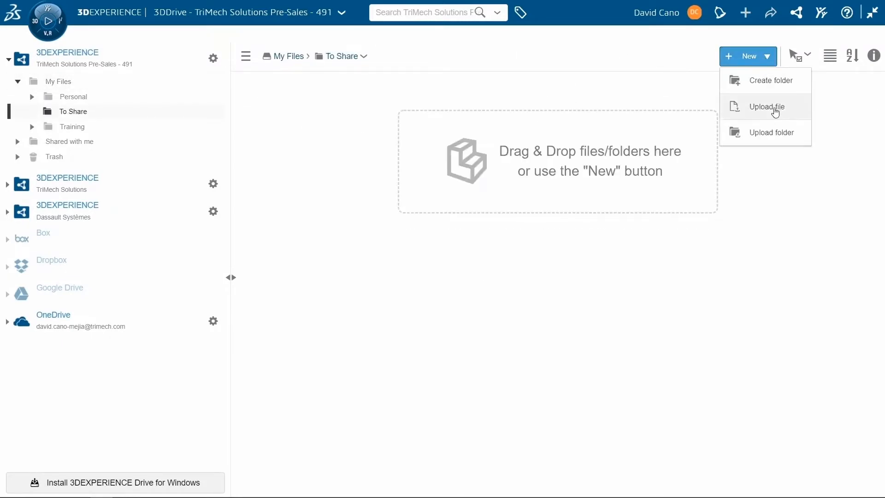
{"action": "left_click", "coordinate": [747, 249]}
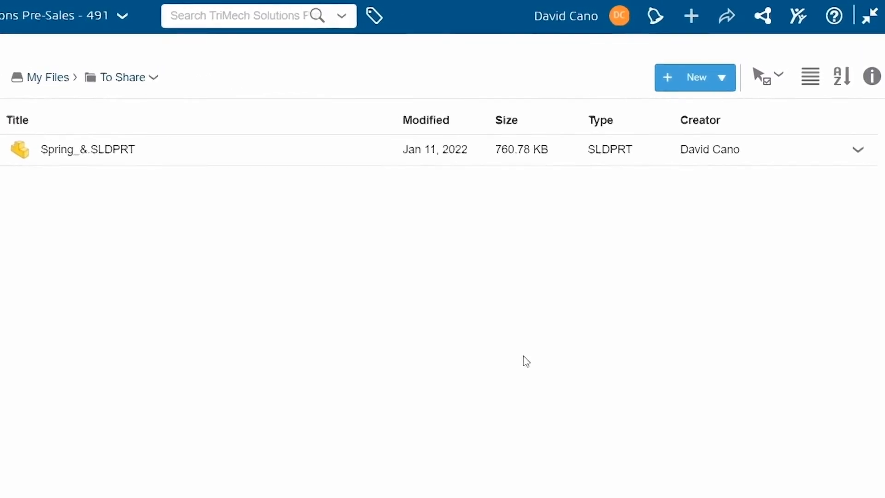
{"action": "left_click", "coordinate": [872, 77]}
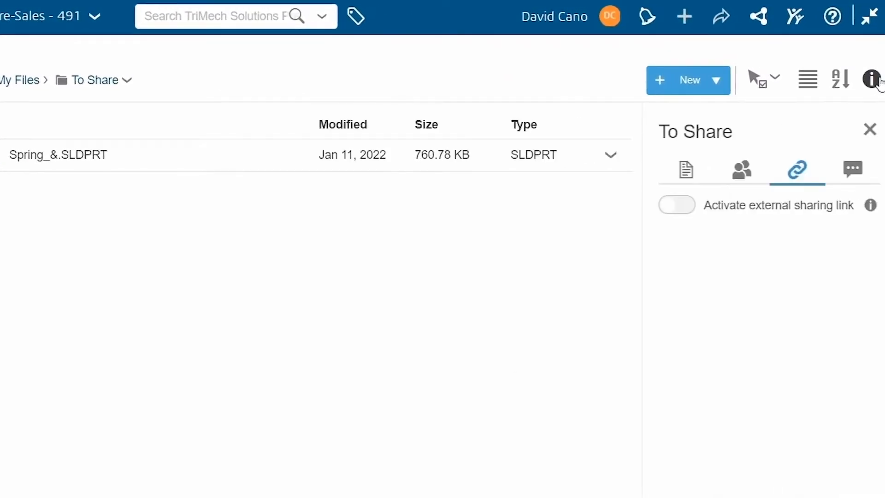
{"action": "left_click", "coordinate": [742, 168]}
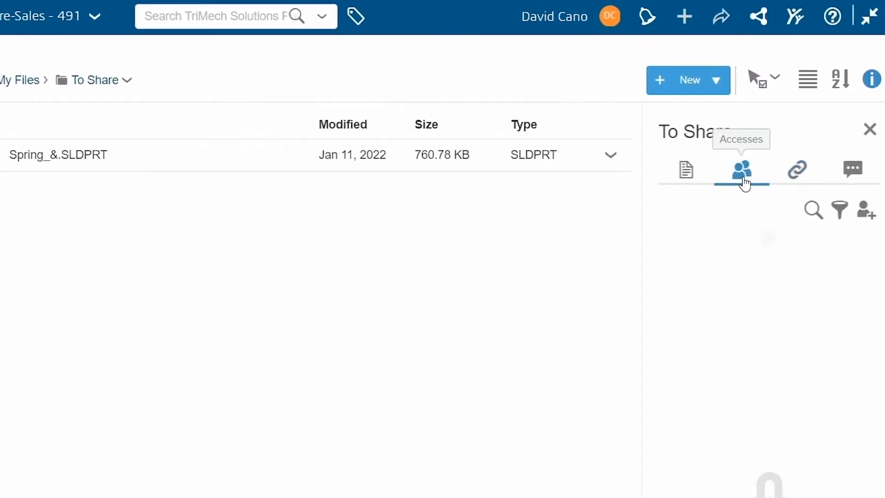
{"action": "mouse_move", "coordinate": [867, 210]}
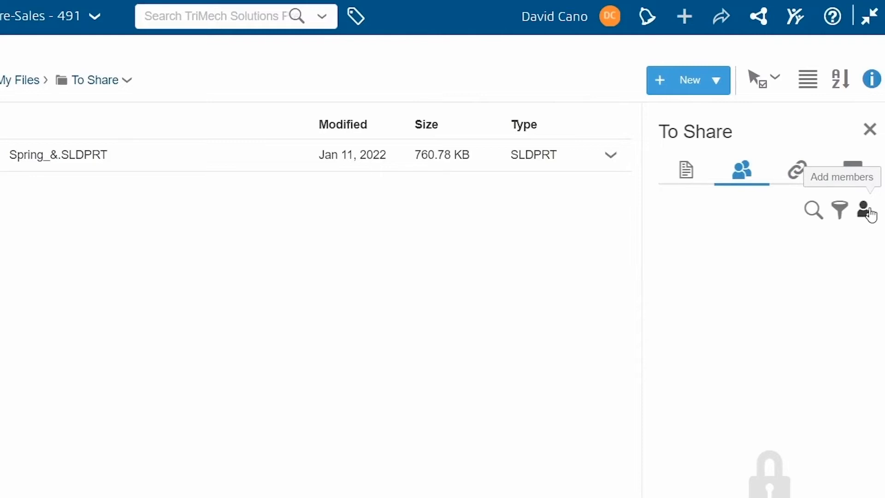
{"action": "left_click", "coordinate": [865, 210]}
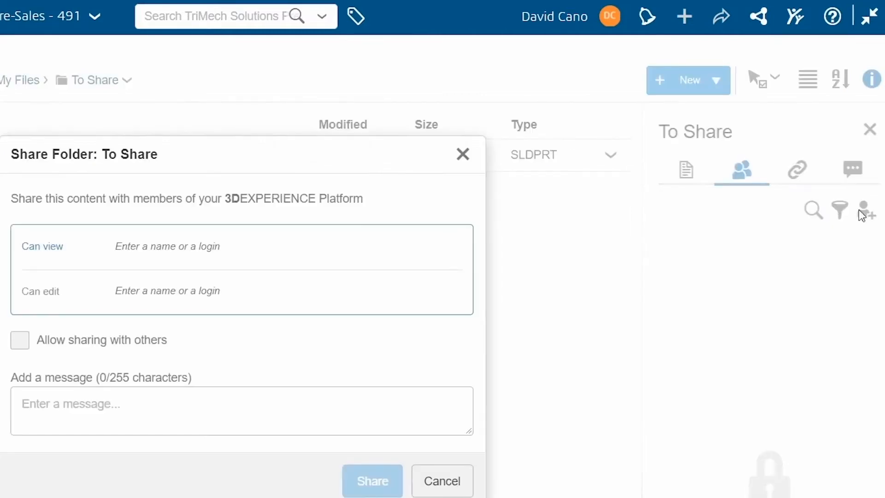
{"action": "type", "text": "Sa"}
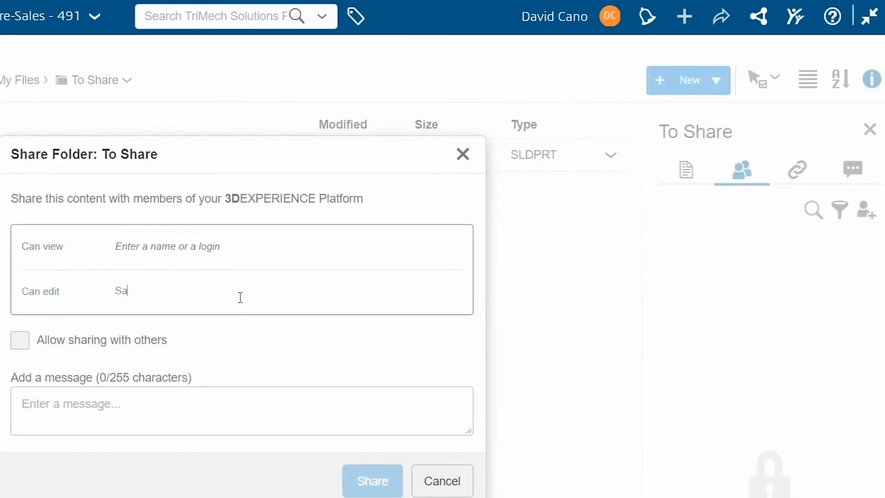
{"action": "type", "text": "rah Taylor"}
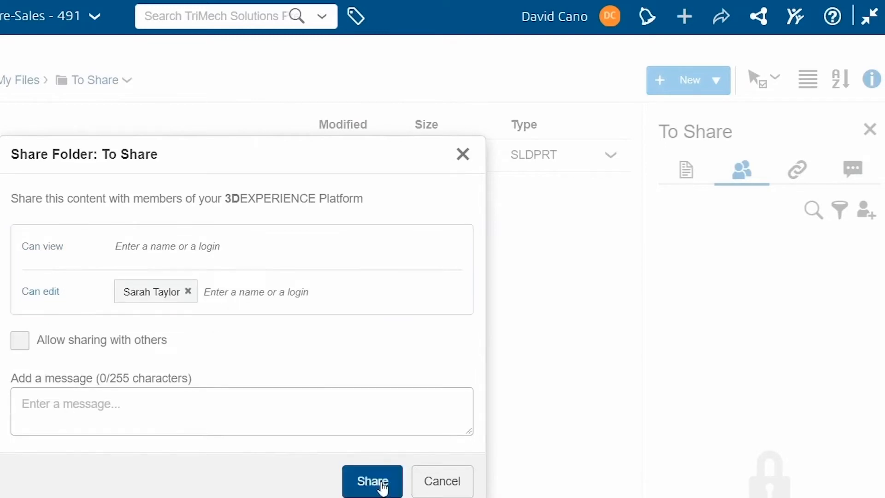
{"action": "left_click", "coordinate": [372, 481]}
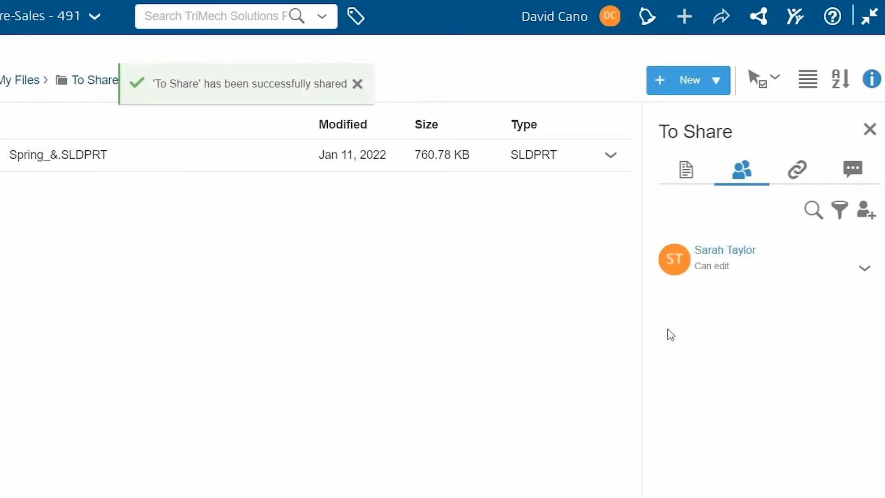
{"action": "mouse_move", "coordinate": [798, 170]}
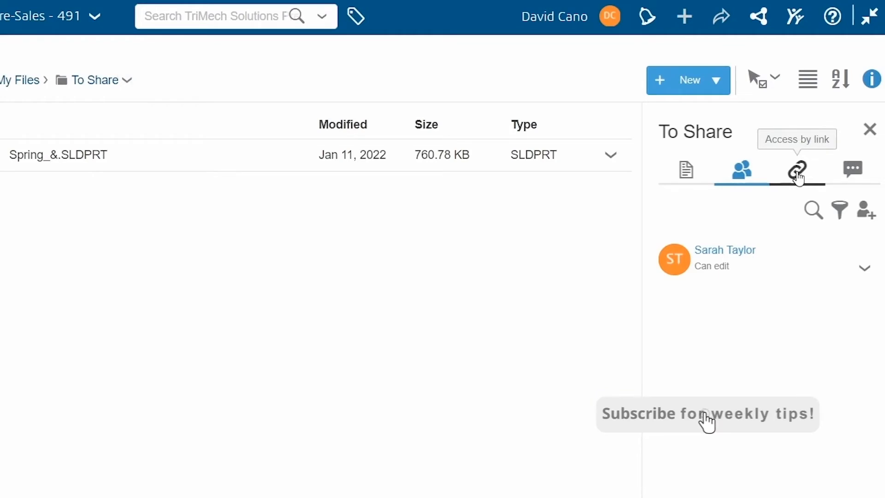
Activate the To Share external sharing link, expiring Feb 10, 2022, and copy it.
{"action": "left_click", "coordinate": [797, 169]}
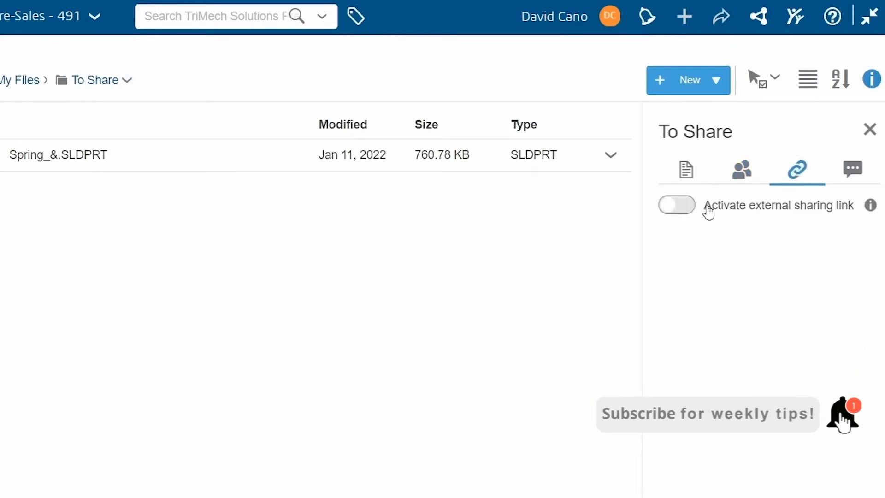
{"action": "left_click", "coordinate": [676, 204]}
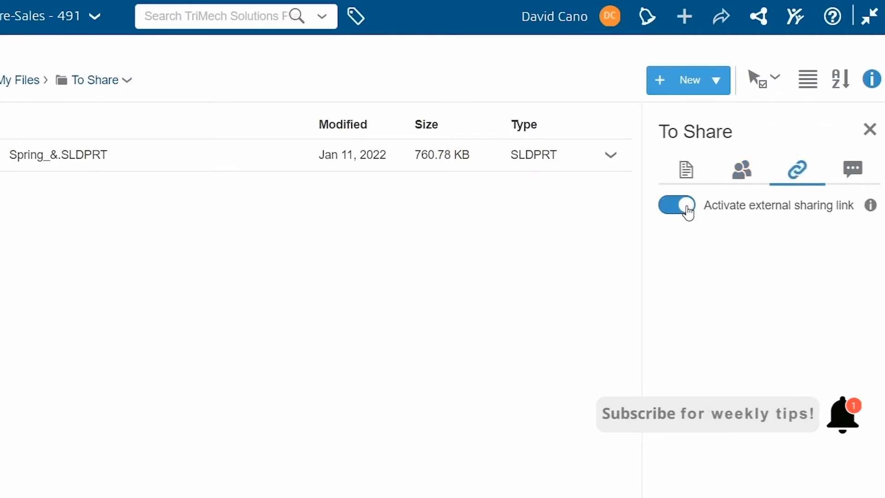
{"action": "left_click", "coordinate": [677, 205]}
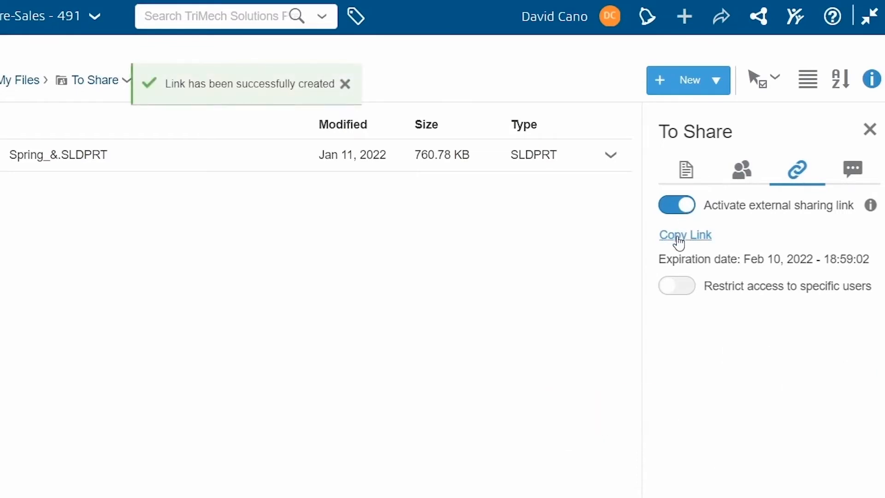
{"action": "left_click", "coordinate": [684, 234]}
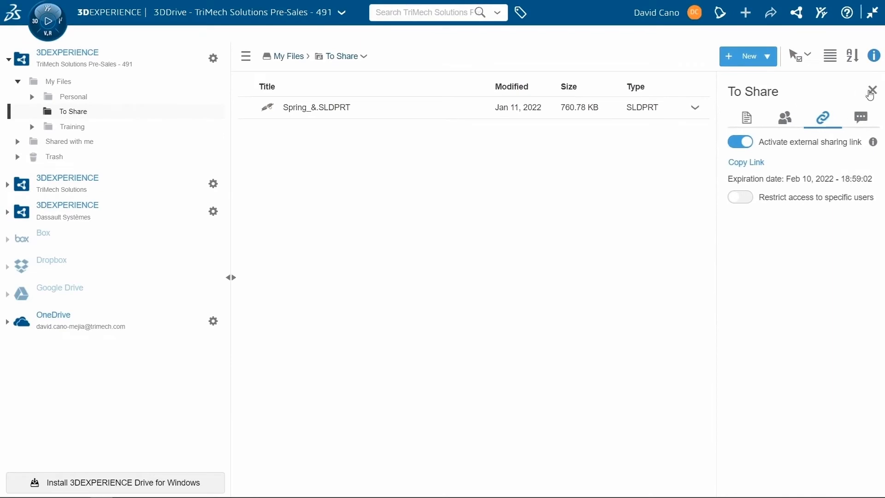
Close the details panel and install the 3DEXPERIENCE Launcher in the default folder.
{"action": "left_click", "coordinate": [872, 91]}
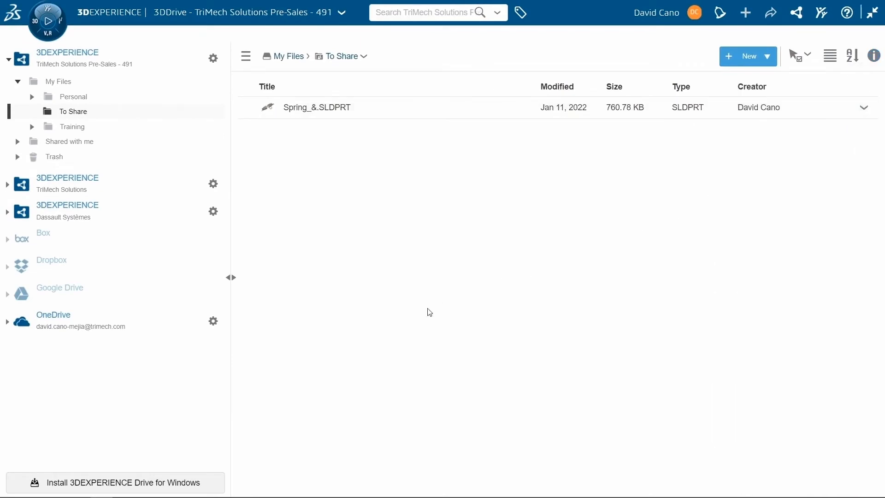
{"action": "mouse_move", "coordinate": [128, 461]}
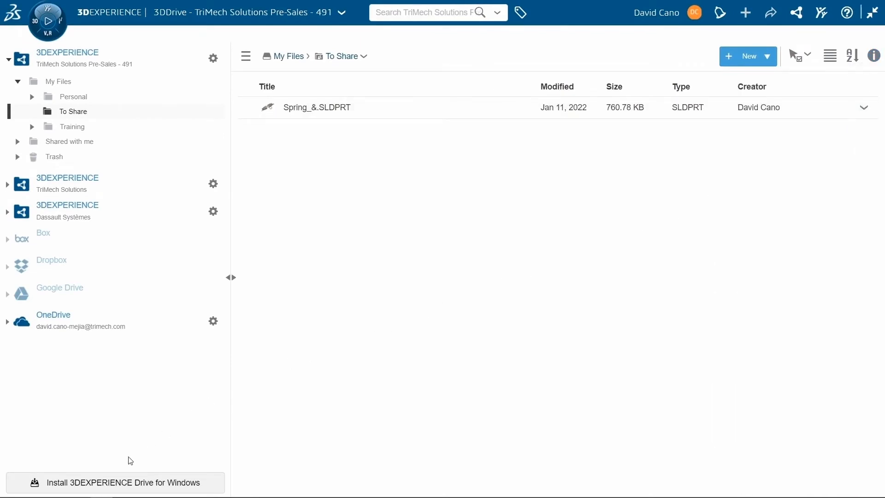
{"action": "mouse_move", "coordinate": [103, 482]}
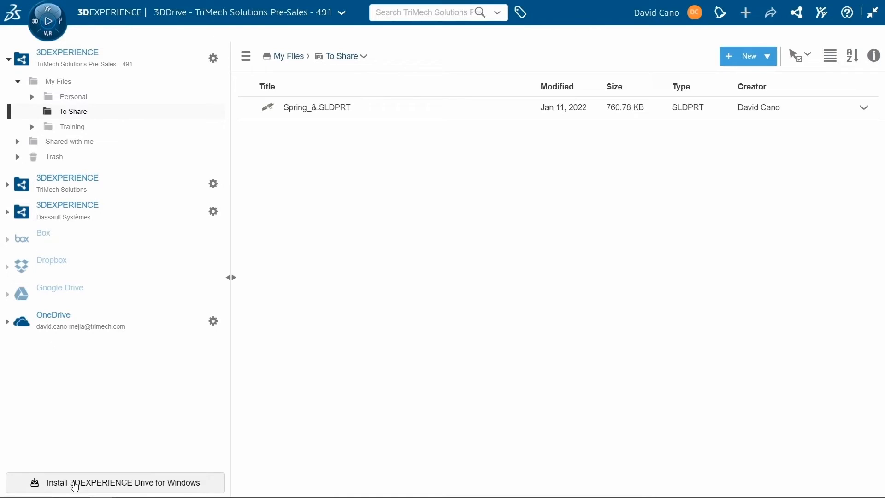
{"action": "mouse_move", "coordinate": [98, 486]}
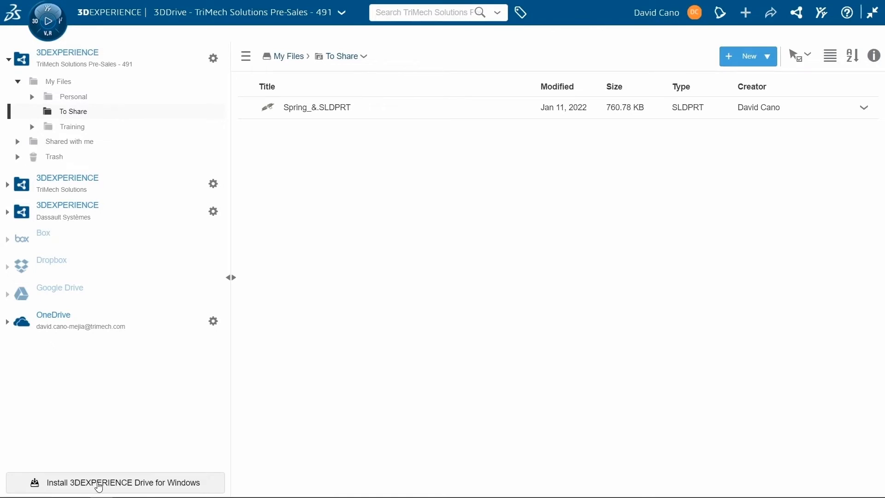
{"action": "left_click", "coordinate": [114, 483]}
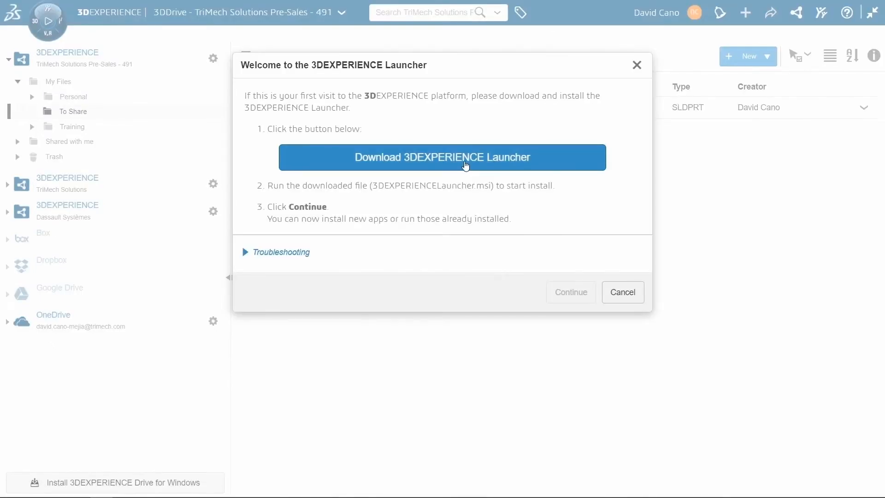
{"action": "left_click", "coordinate": [442, 156]}
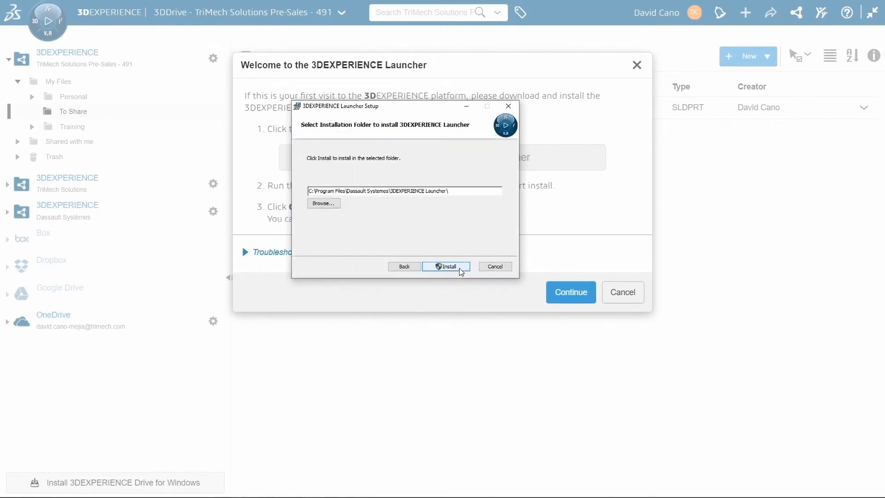
{"action": "left_click", "coordinate": [446, 266]}
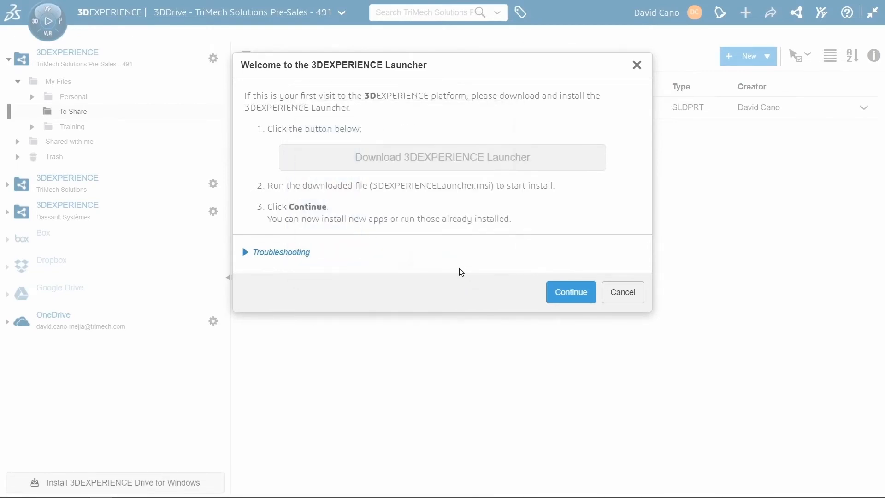
Finish the Launcher step and start the 3DEXPERIENCE R2022x drive installer.
{"action": "left_click", "coordinate": [570, 292]}
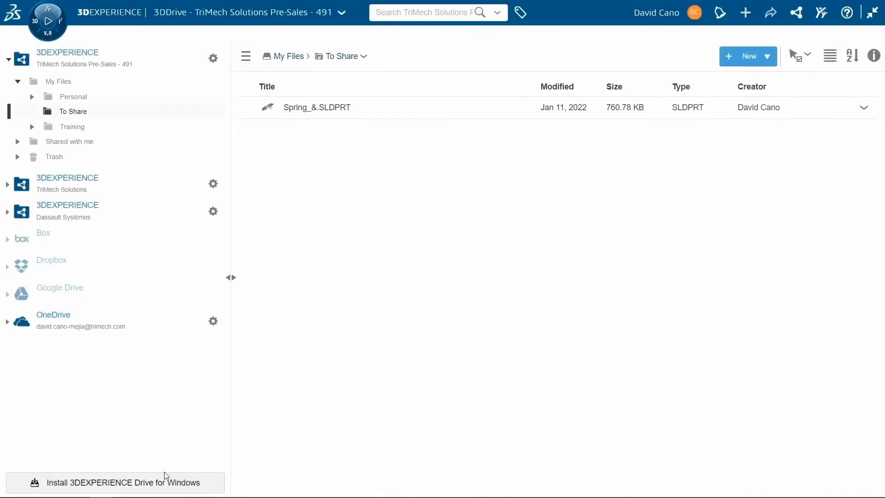
{"action": "mouse_move", "coordinate": [157, 484]}
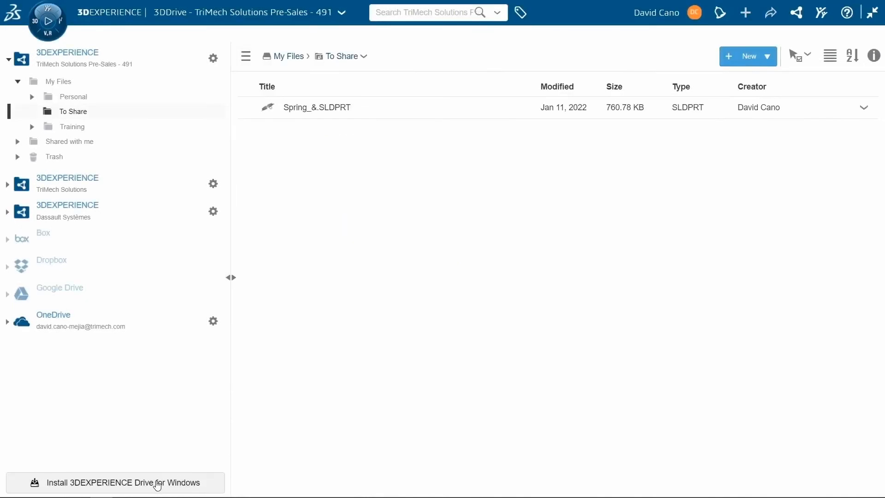
{"action": "left_click", "coordinate": [123, 482]}
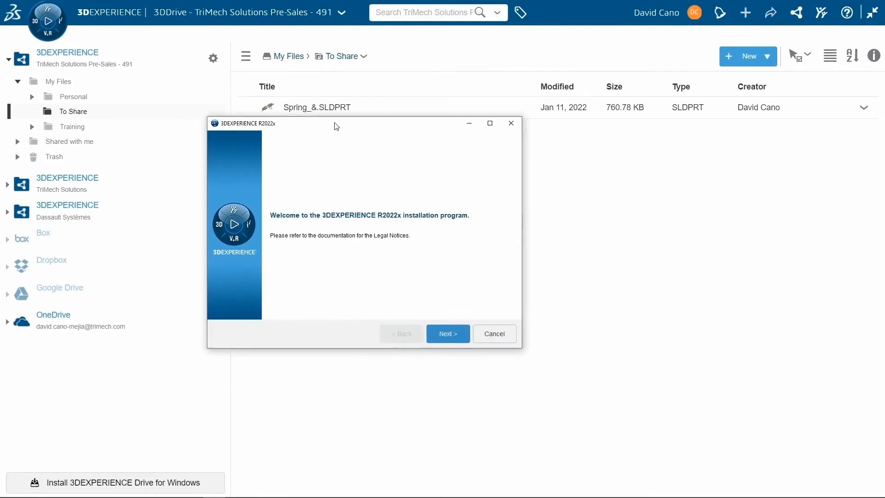
Proceed through the R2022x installer until File Explorer shows the Pre-Sales 491 drive.
{"action": "left_click", "coordinate": [447, 333]}
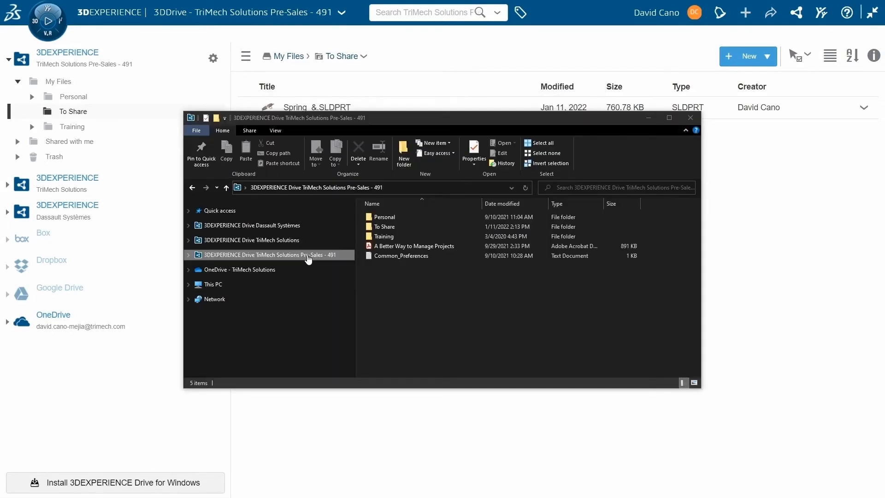
Add the Idler Arm part to To Share in File Explorer and view it in 3DDrive.
{"action": "left_click", "coordinate": [384, 227]}
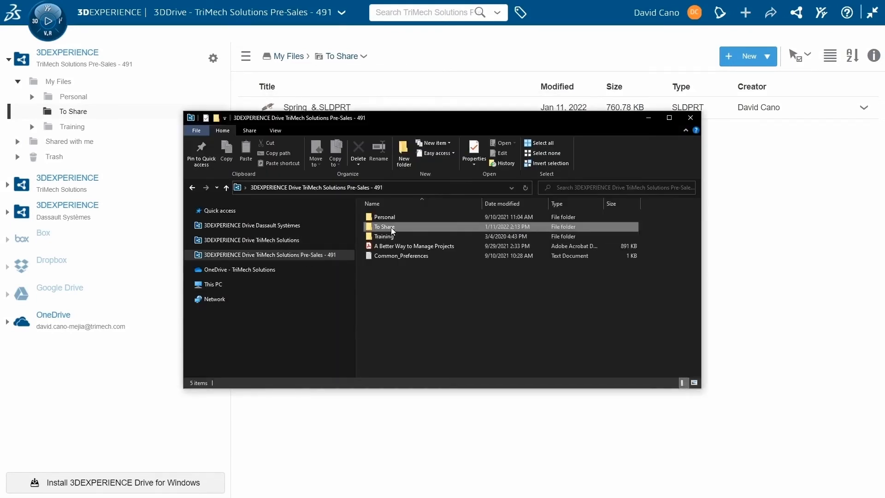
{"action": "double_click", "coordinate": [384, 226]}
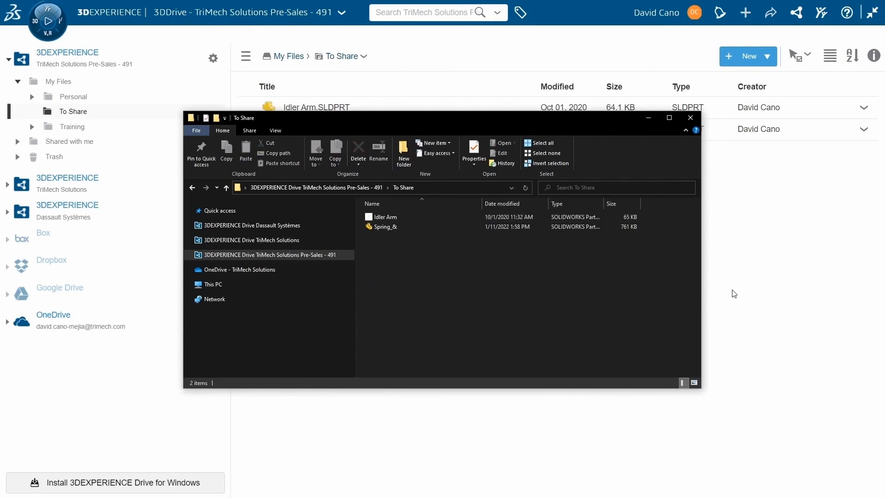
{"action": "left_click", "coordinate": [689, 117]}
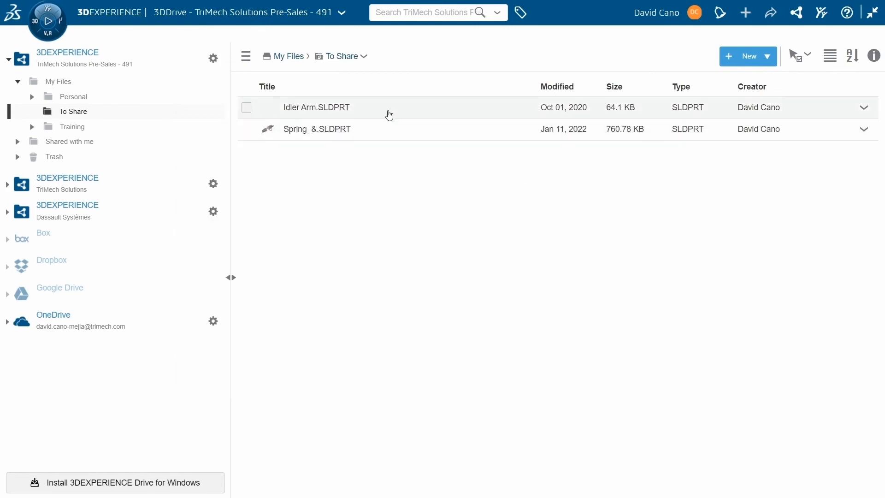
{"action": "mouse_move", "coordinate": [382, 174]}
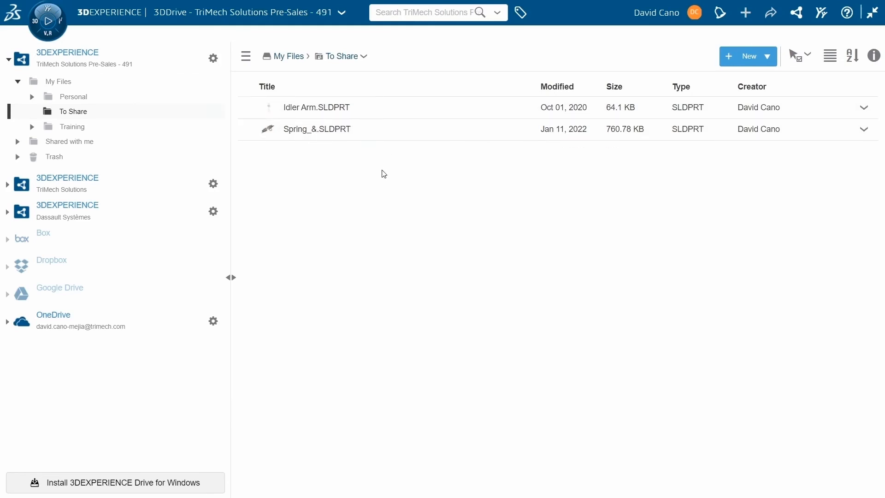